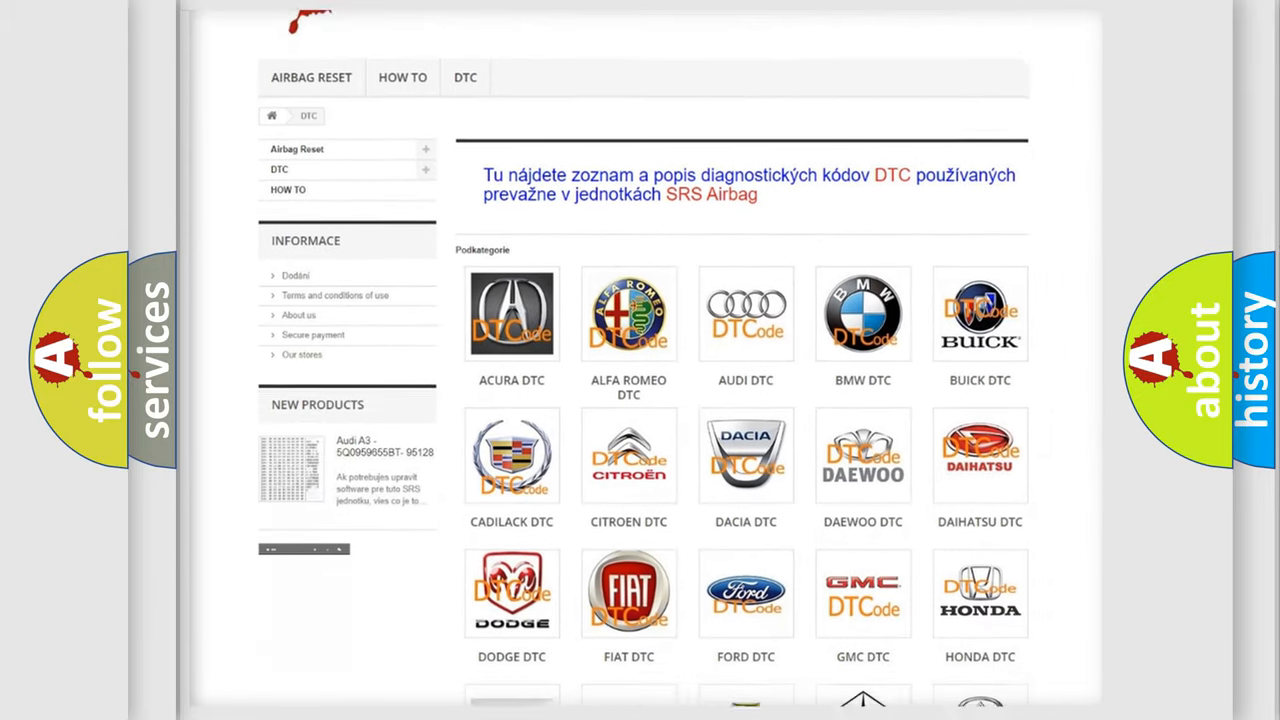
Scroll through the DTC code list to the page footer and back up slightly
scroll(down, 3)
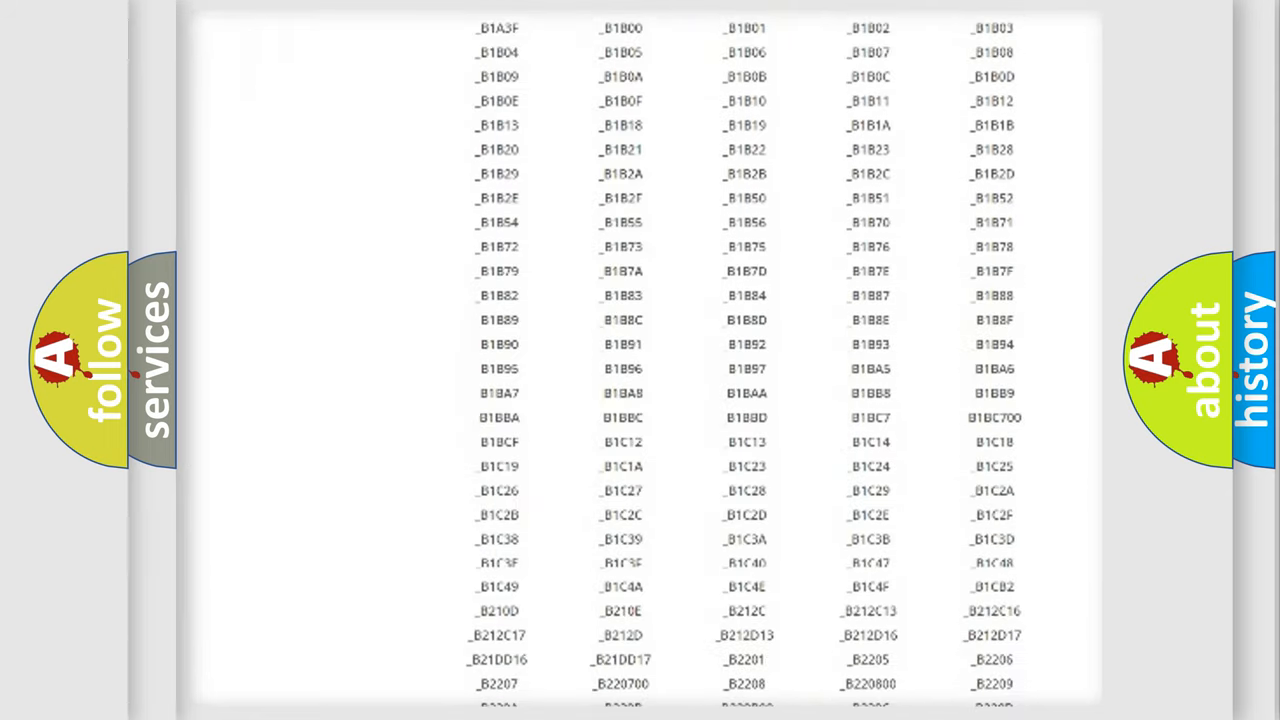
scroll(down, 3)
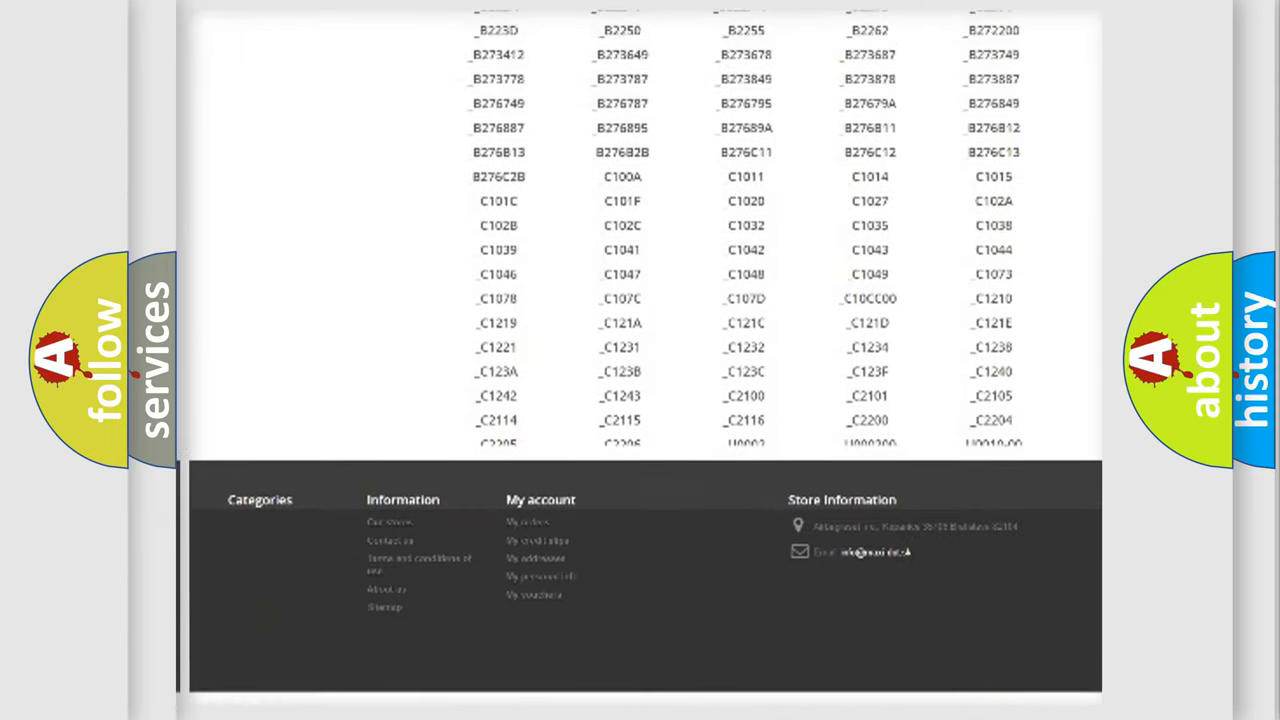
scroll(up, 3)
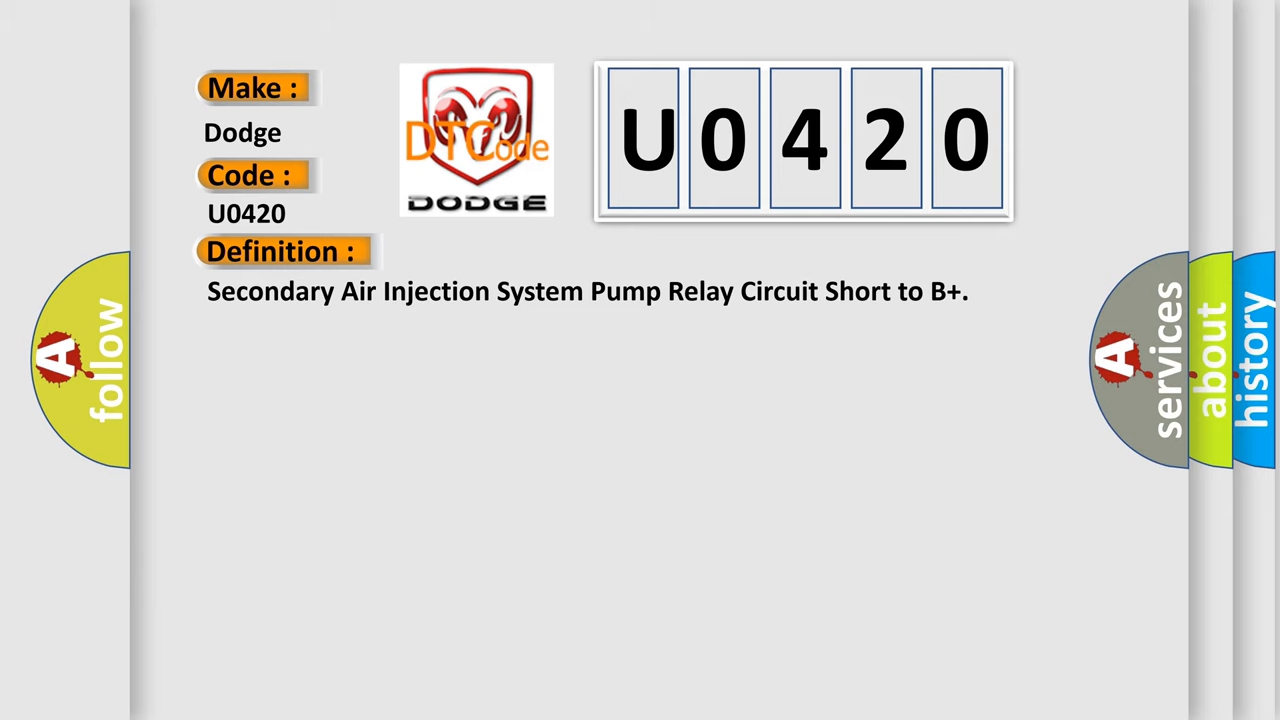
Reveal the U0420 Diagnostic Test Mode description, then the likely causes such as failed relays and ECM
click(520, 251)
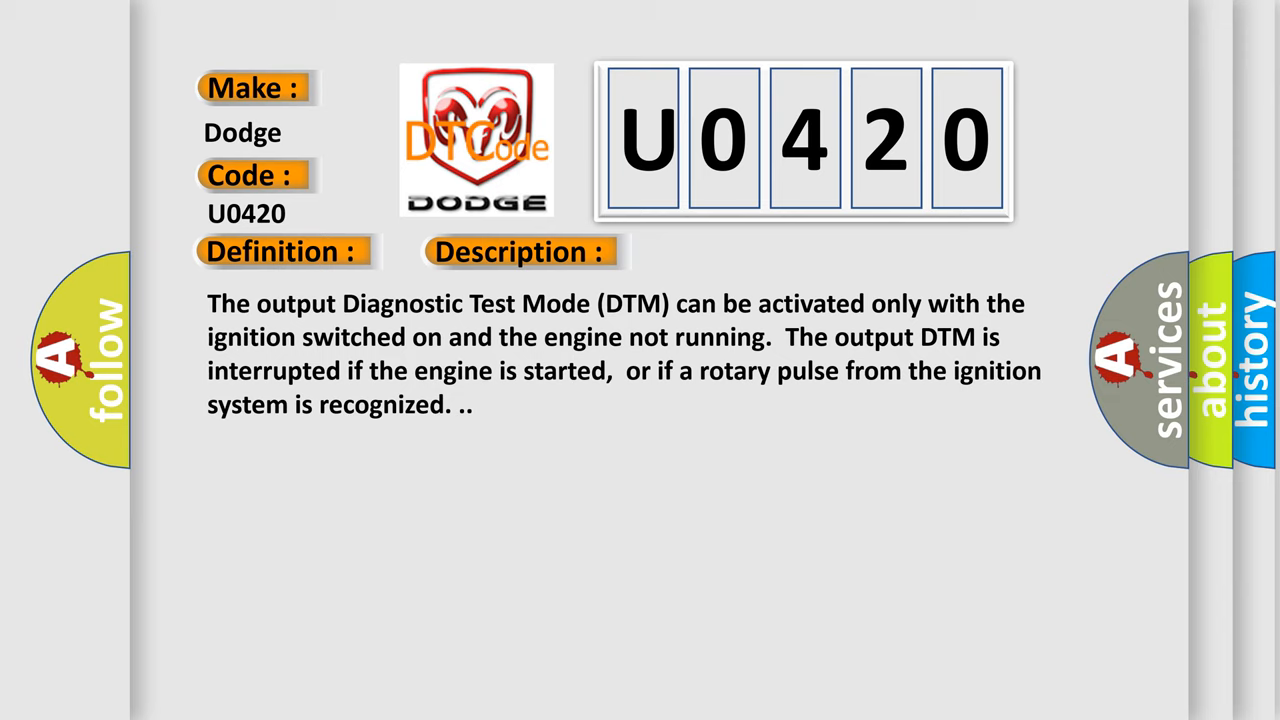
click(733, 251)
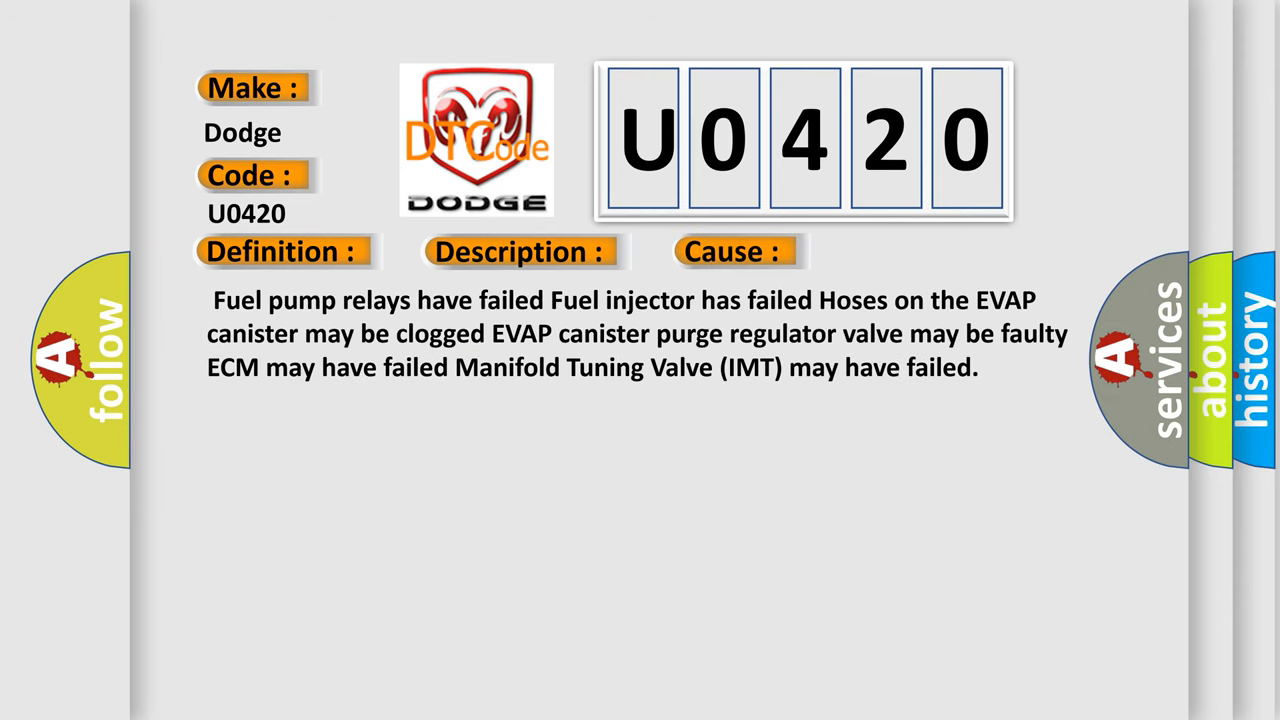